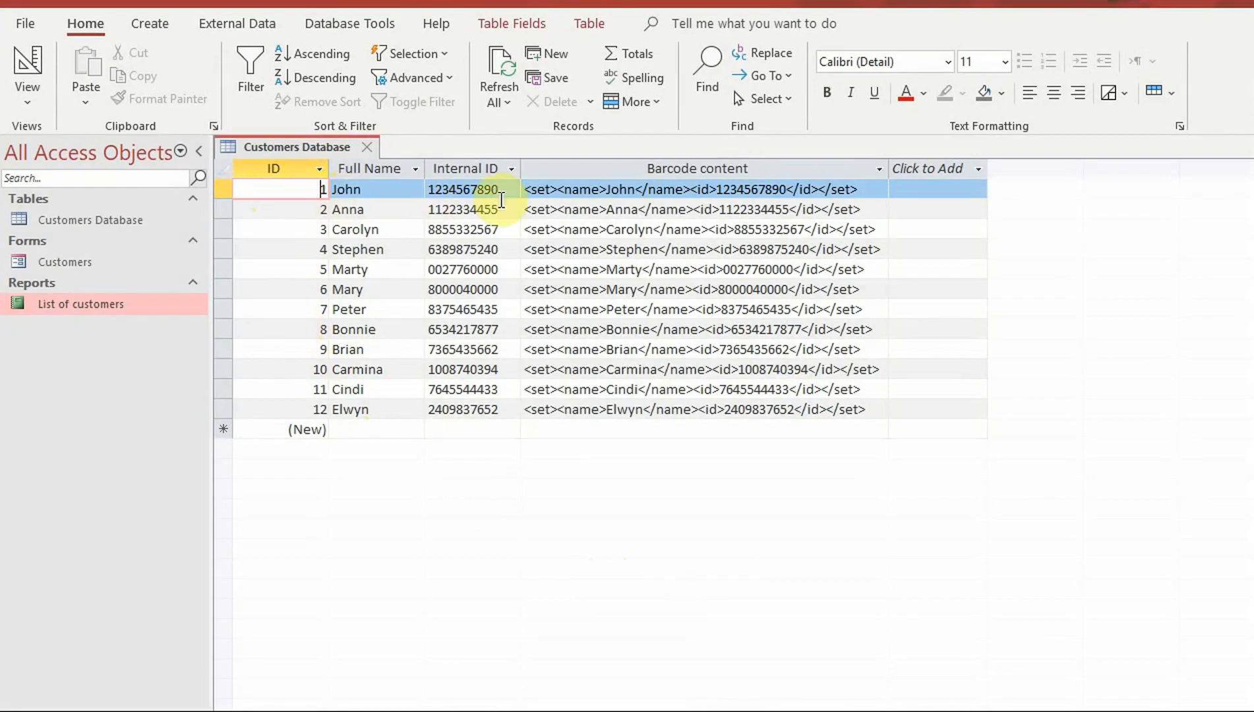
Step: Switch to the Create ribbon tab to reach the new-object commands
click(150, 24)
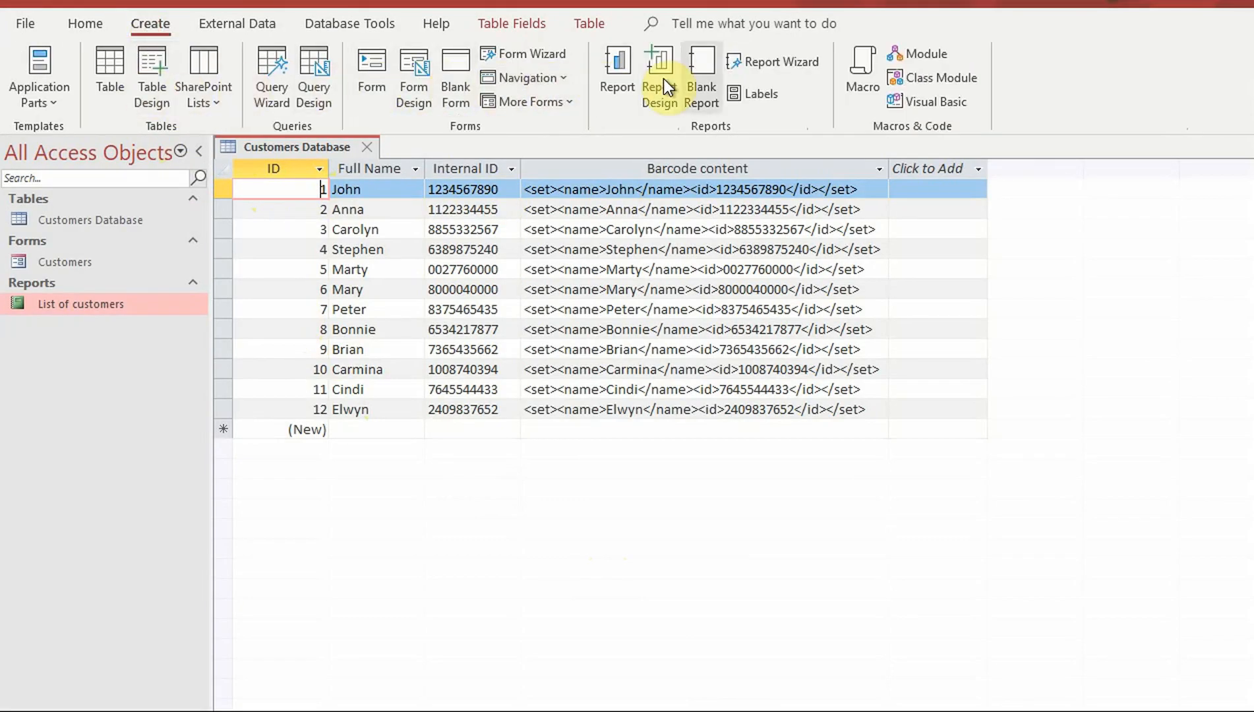
Step: Run the Labels wizard: Zweckform 3422 size, Full Name field, sorted by Full Name, modify design
click(735, 95)
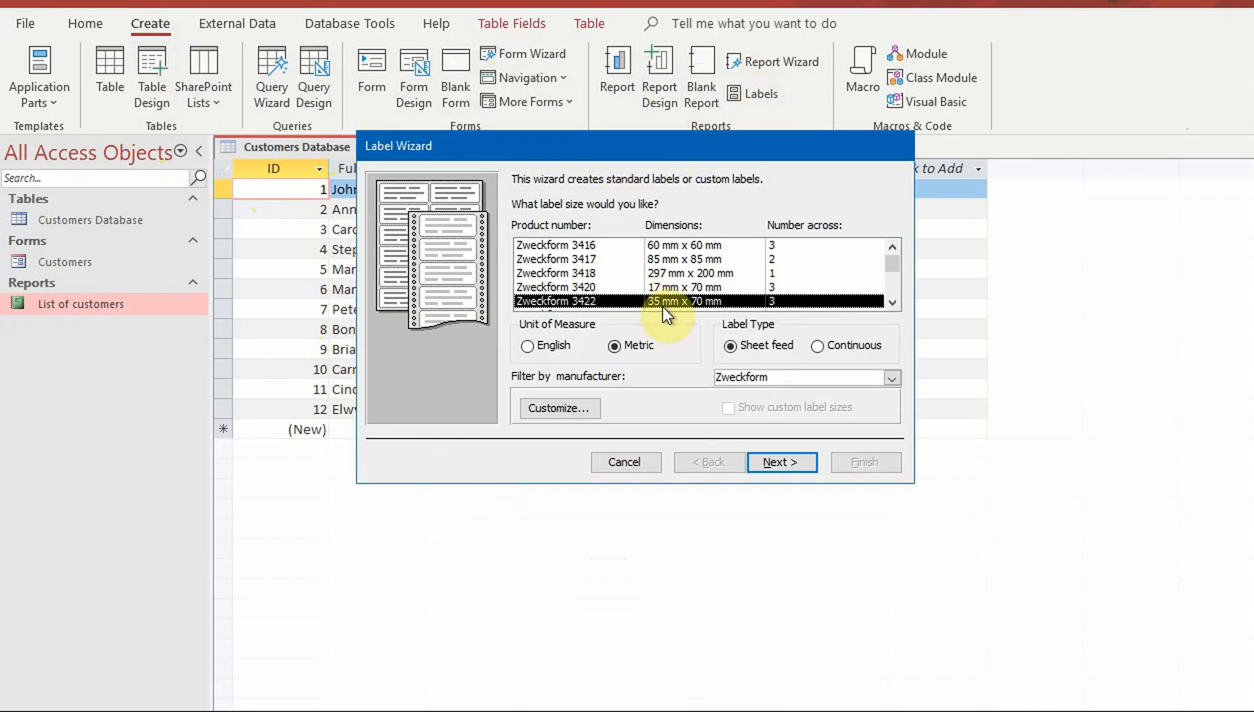
click(781, 462)
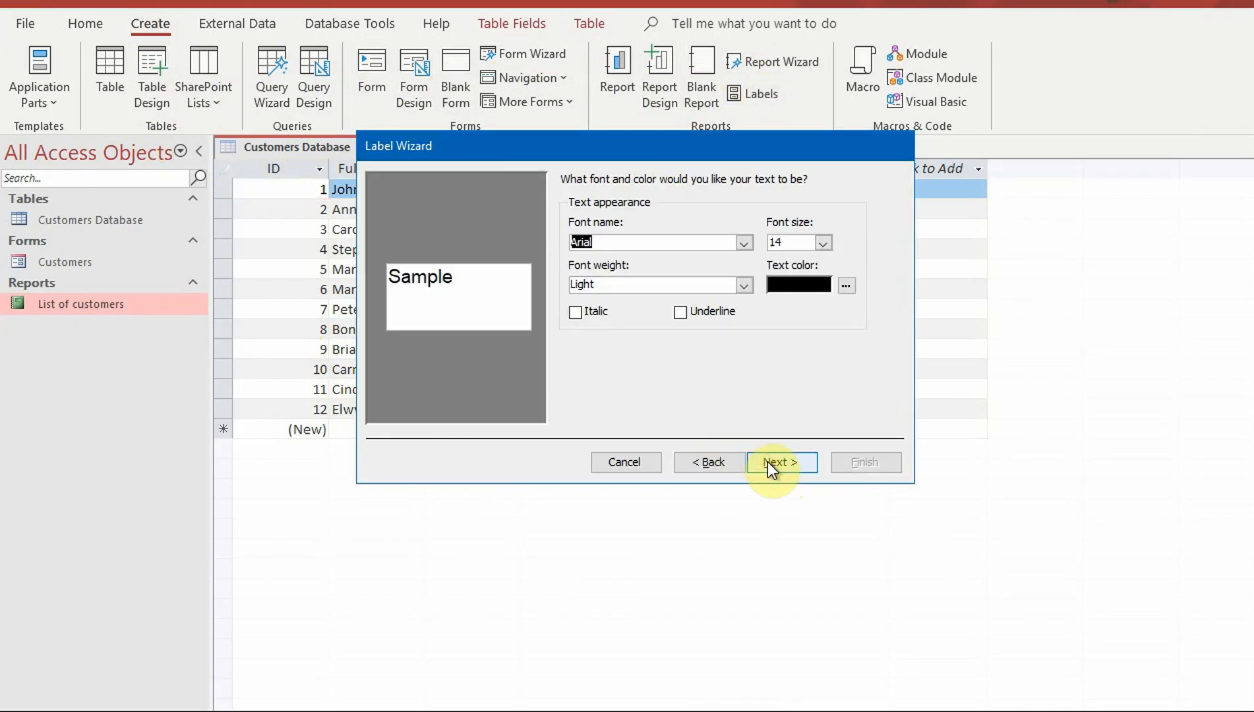
click(781, 461)
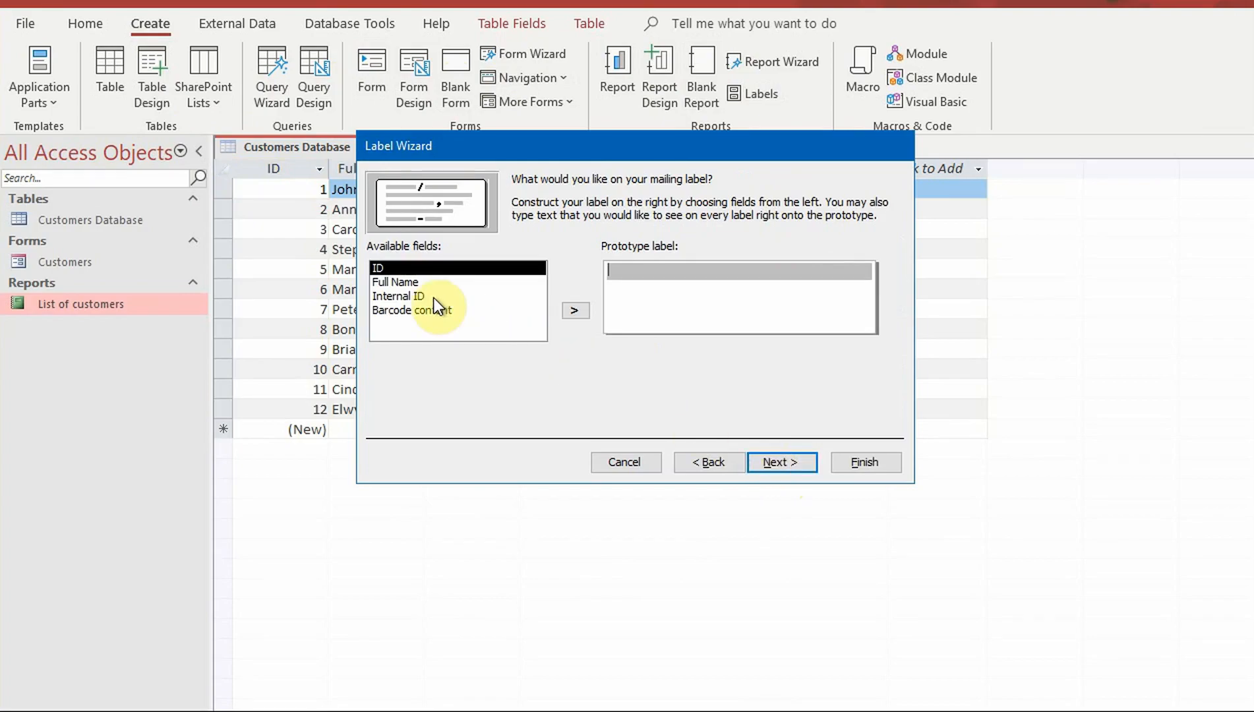
click(405, 281)
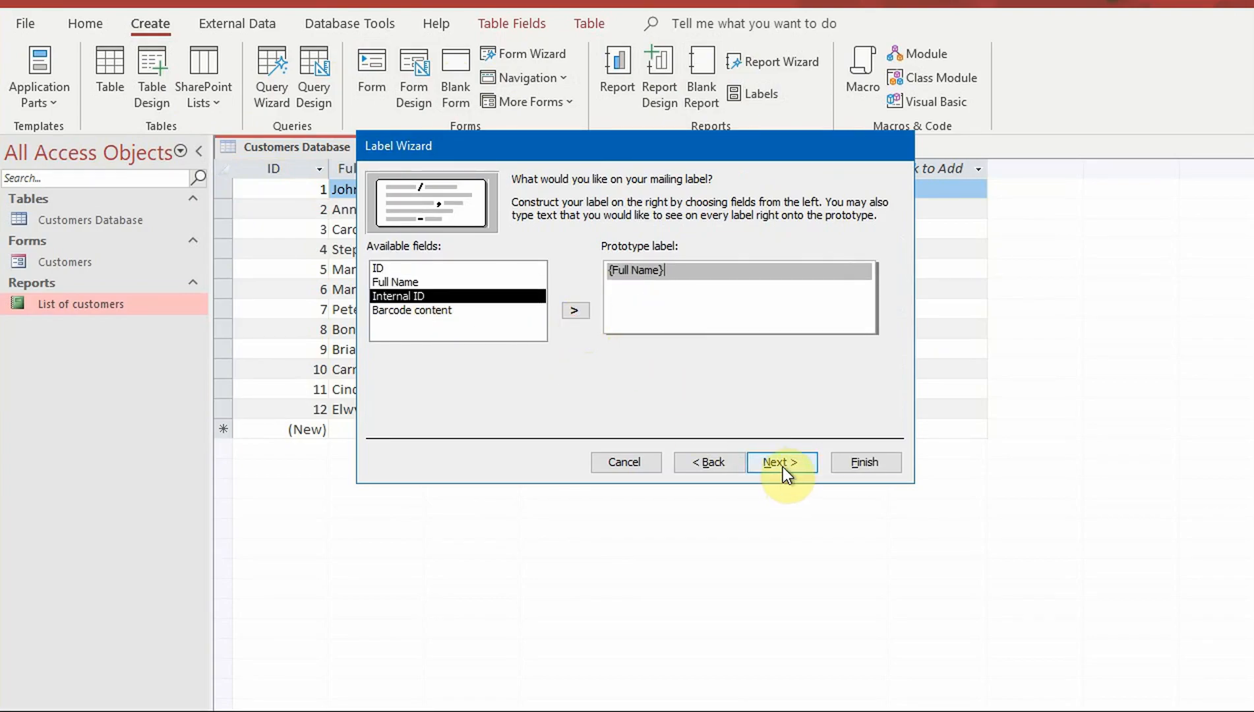
click(783, 462)
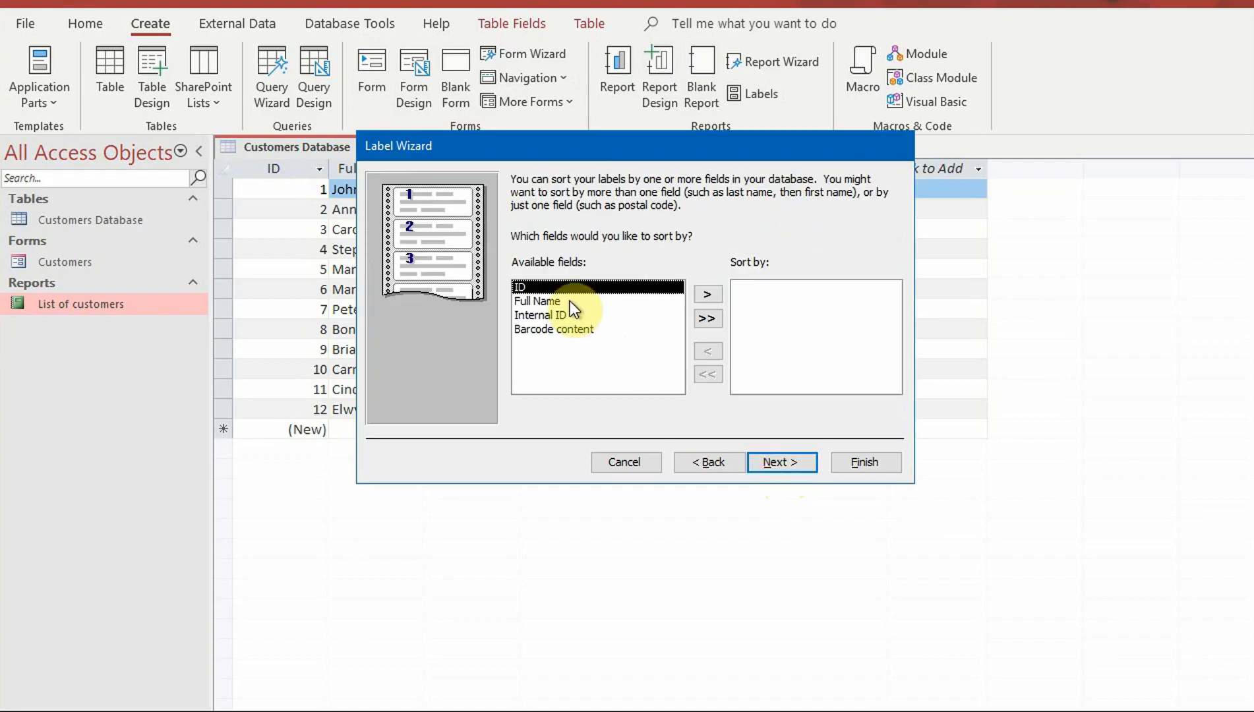
click(536, 301)
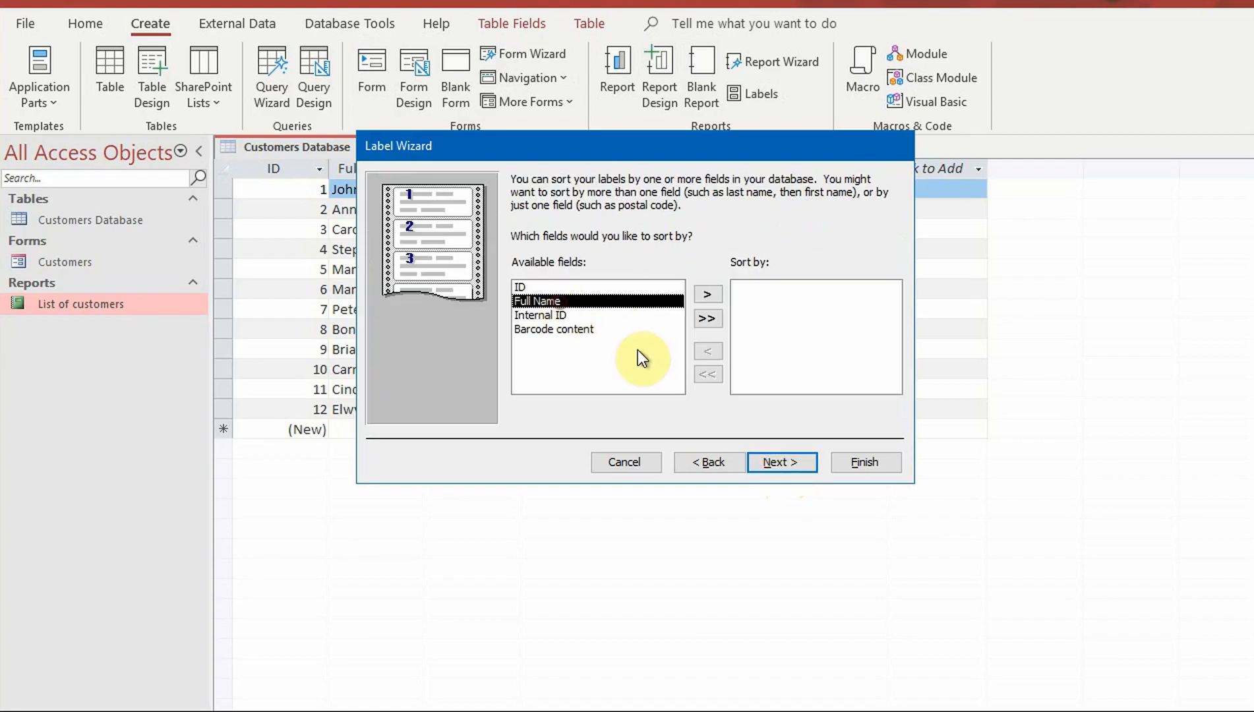
click(708, 294)
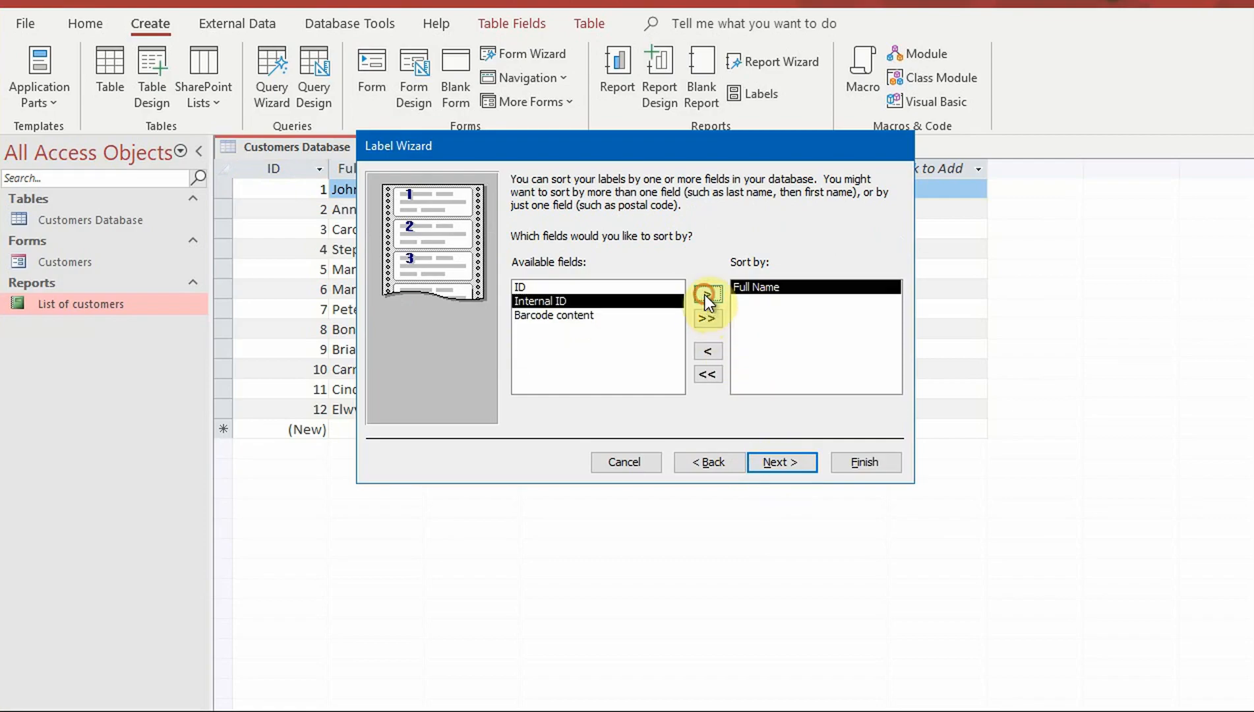
click(782, 462)
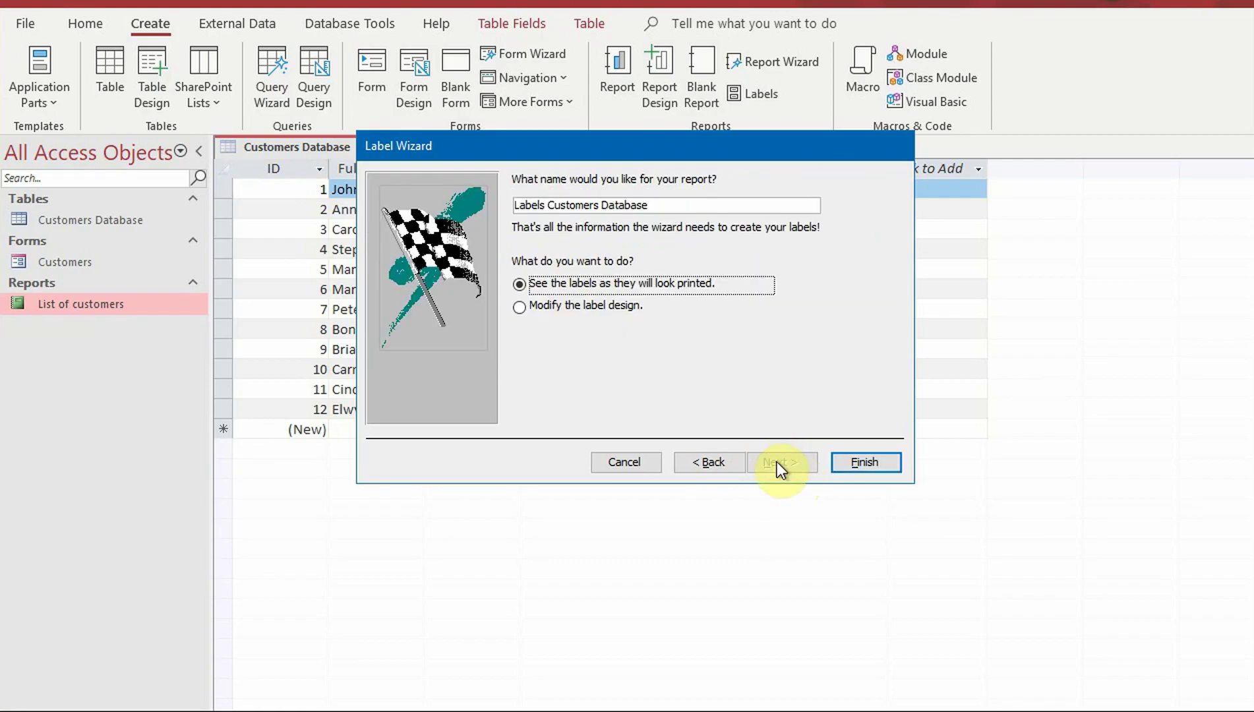
click(519, 306)
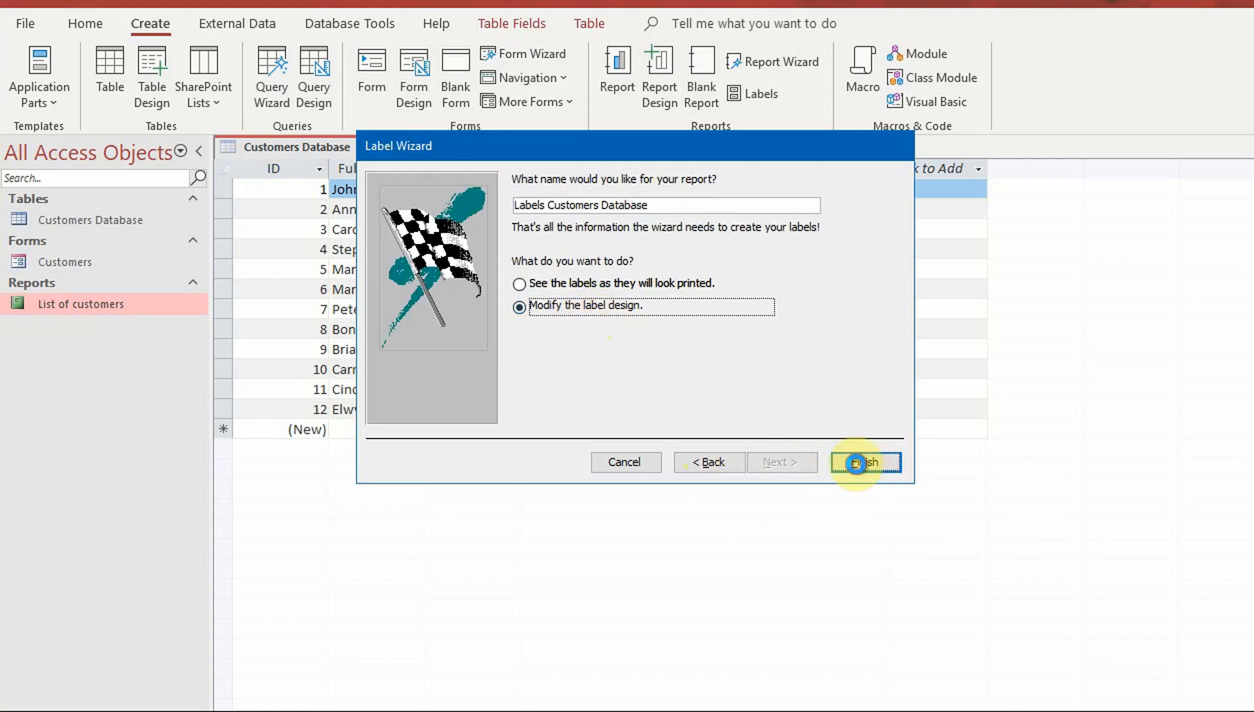
Step: Finish the wizard, then narrow the Full Name box and move it right and lower
click(866, 462)
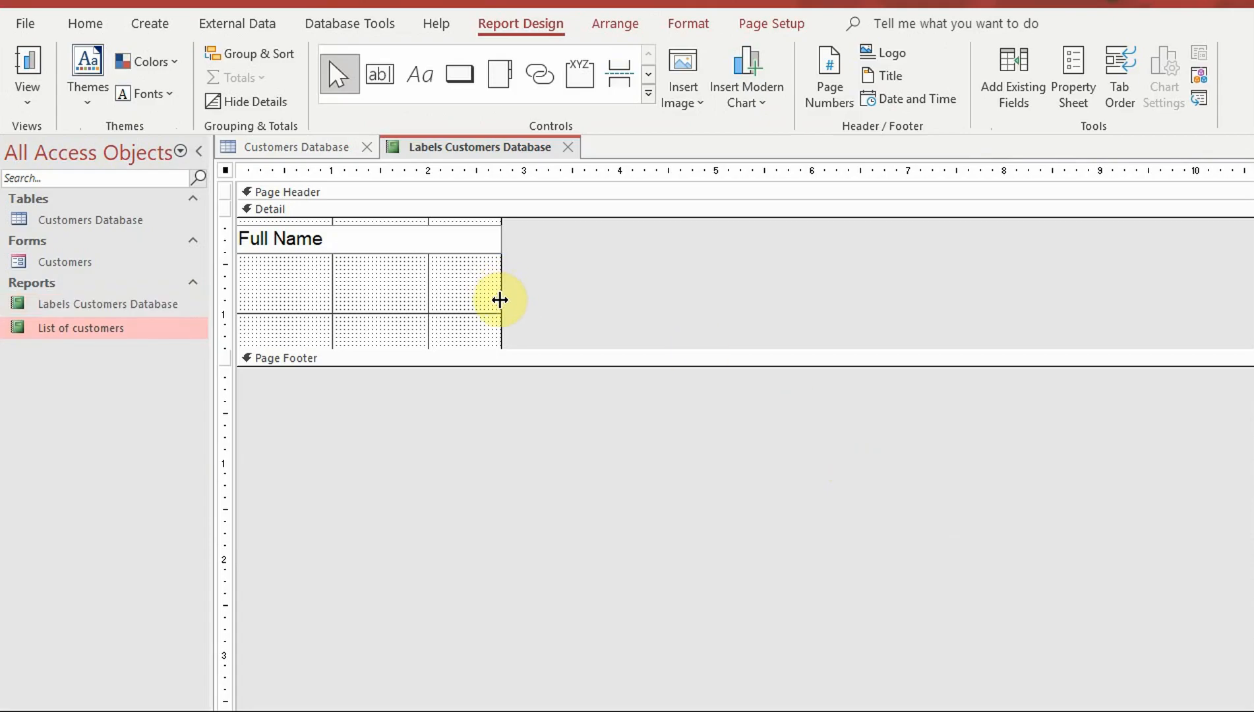
mouse_move(299, 302)
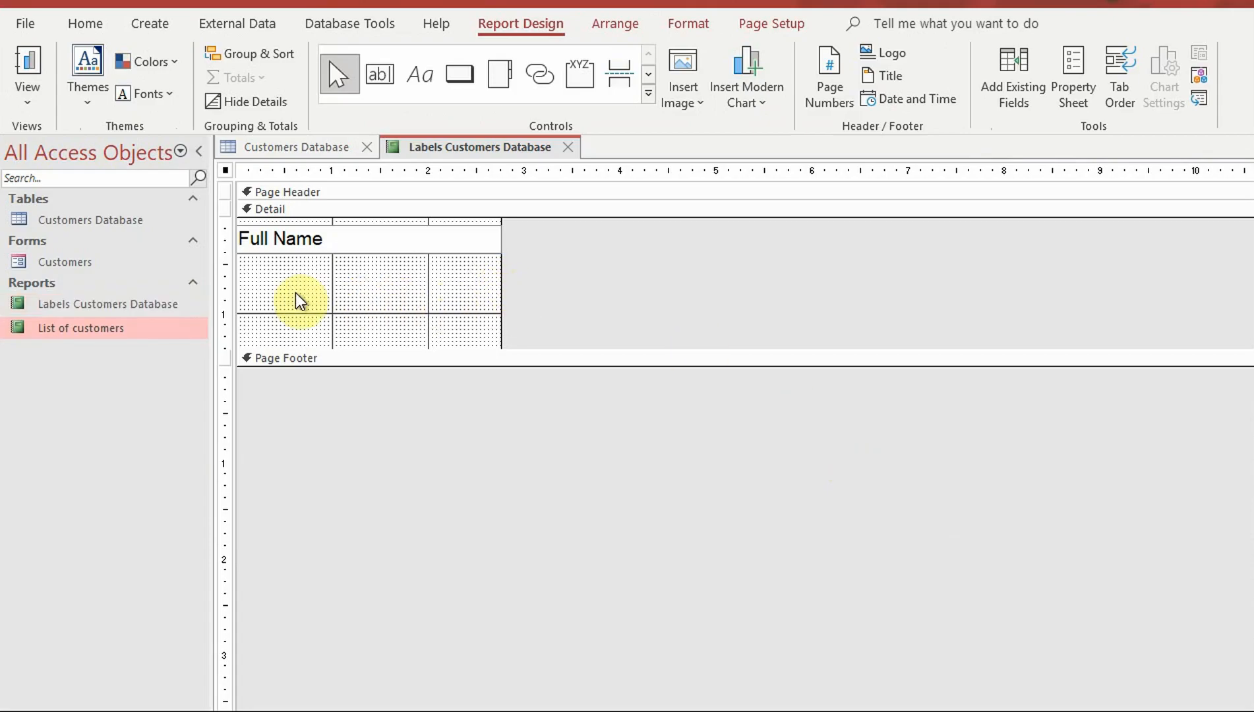
click(280, 239)
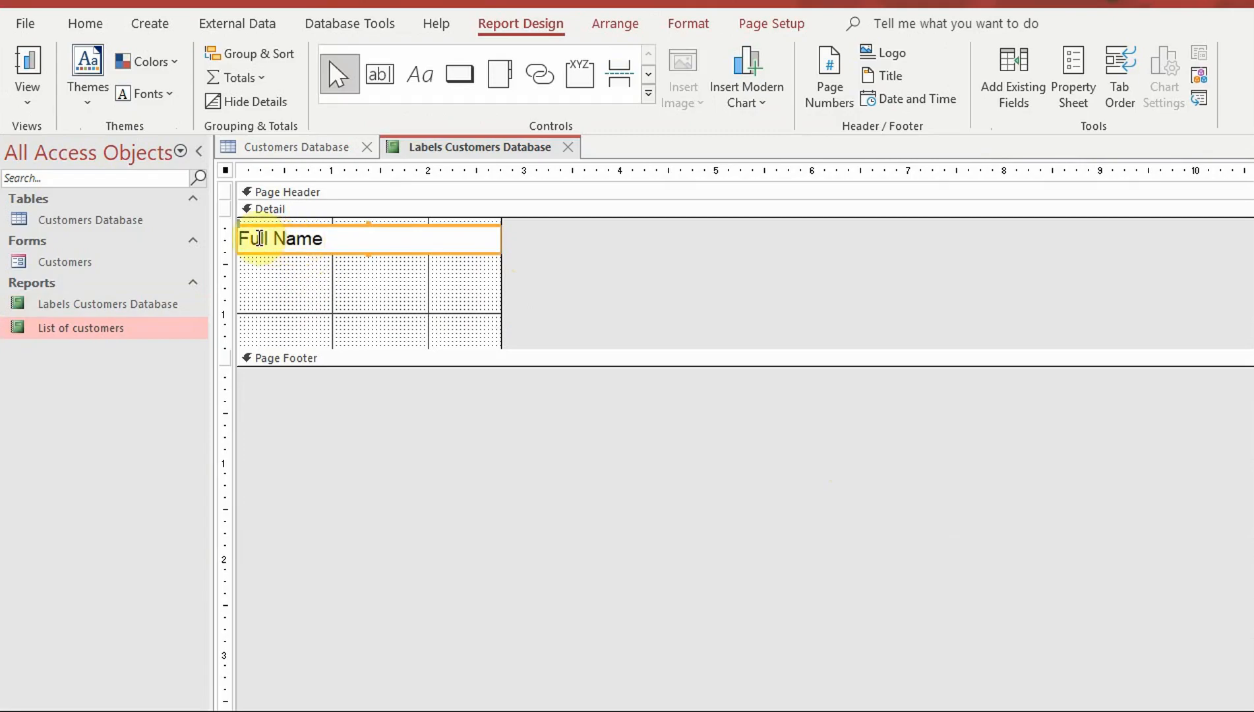
mouse_move(500, 239)
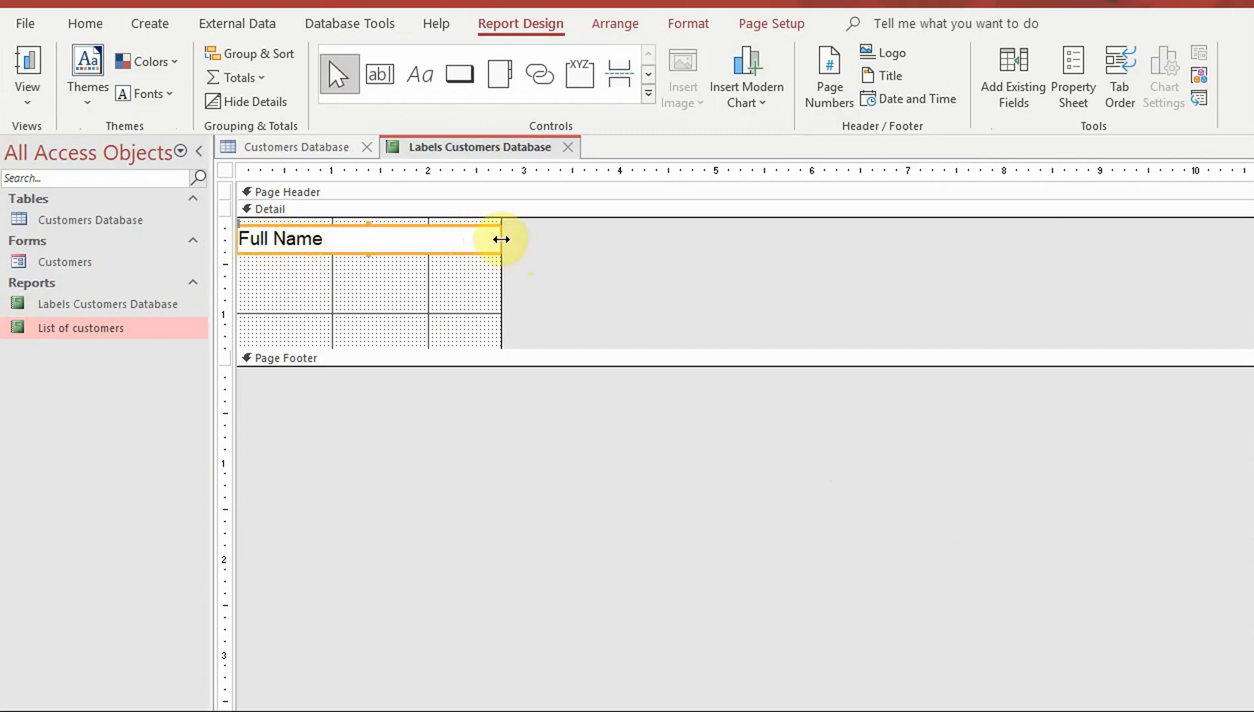
drag(502, 238, 343, 239)
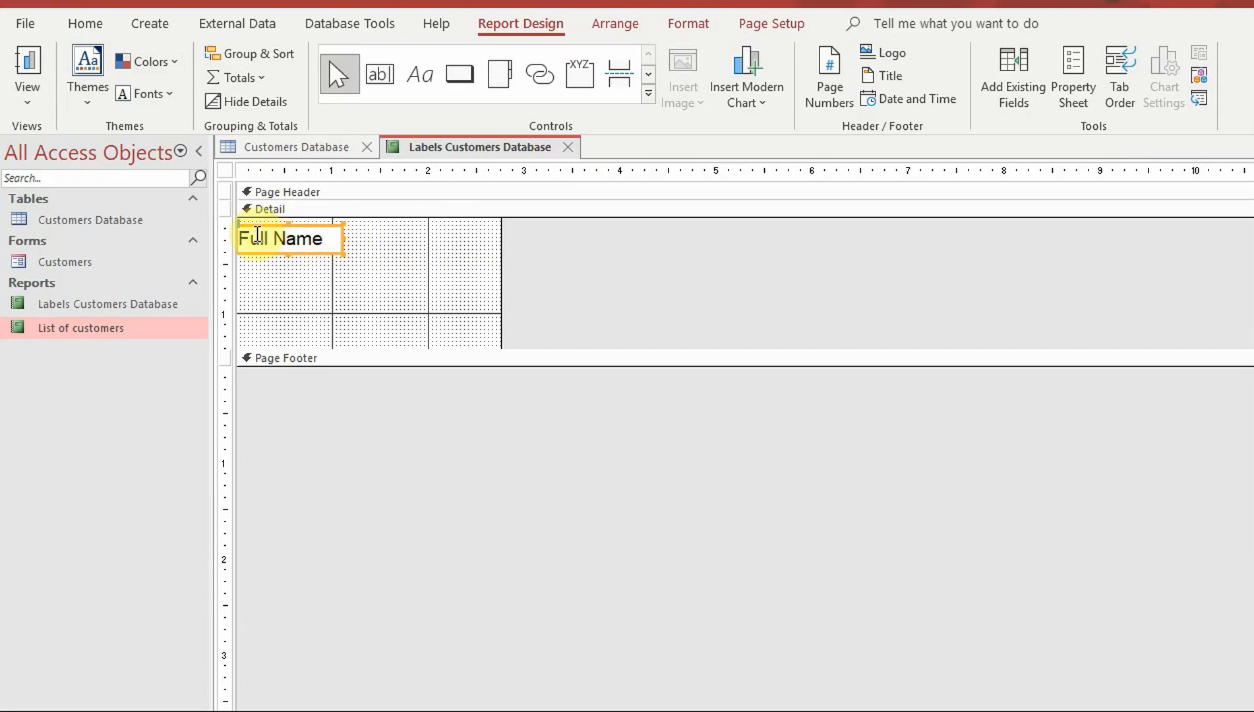
drag(289, 239, 382, 279)
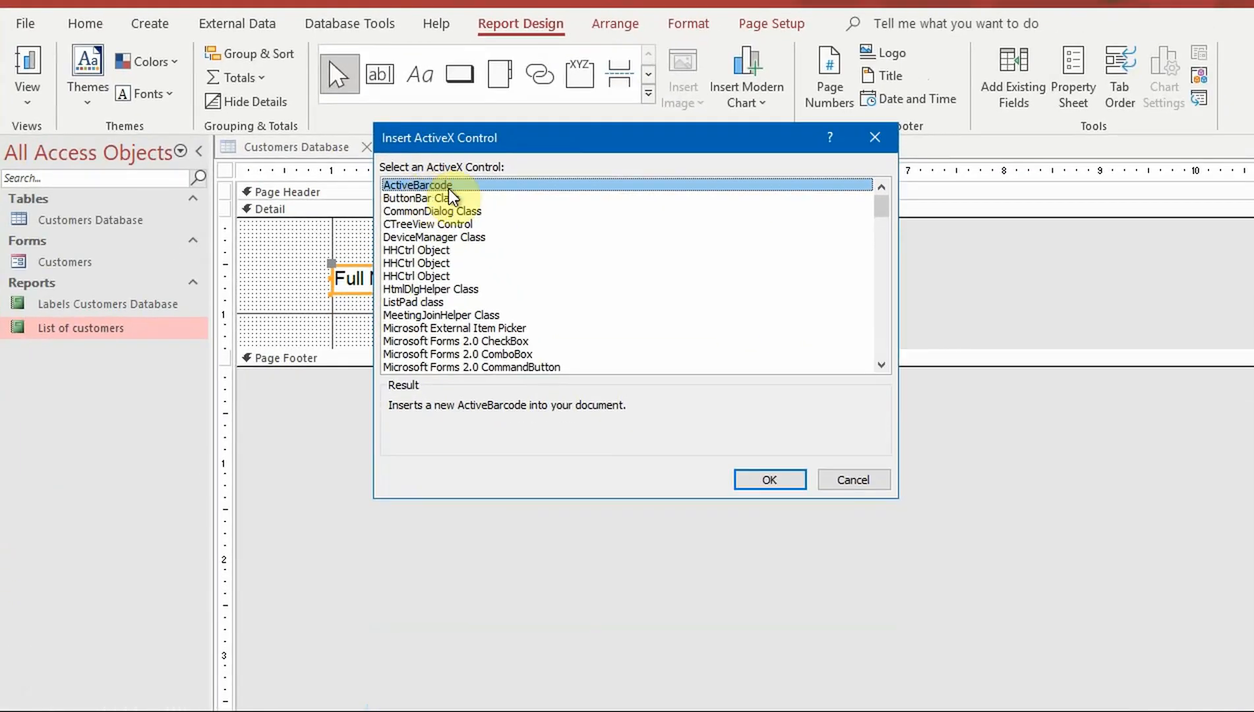
Step: Insert an ActiveBarcode ActiveX control onto the label design
click(769, 479)
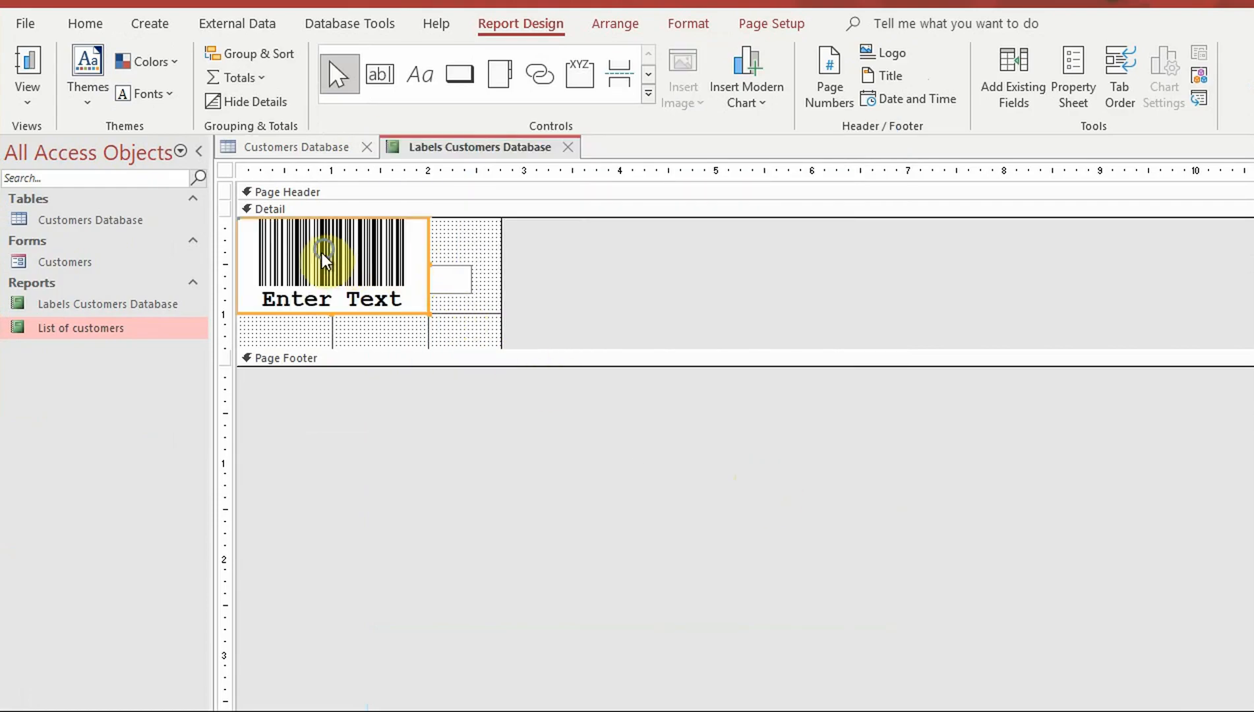
Step: Change the barcode type to QR Code in the ActiveBarcode properties
right_click(324, 256)
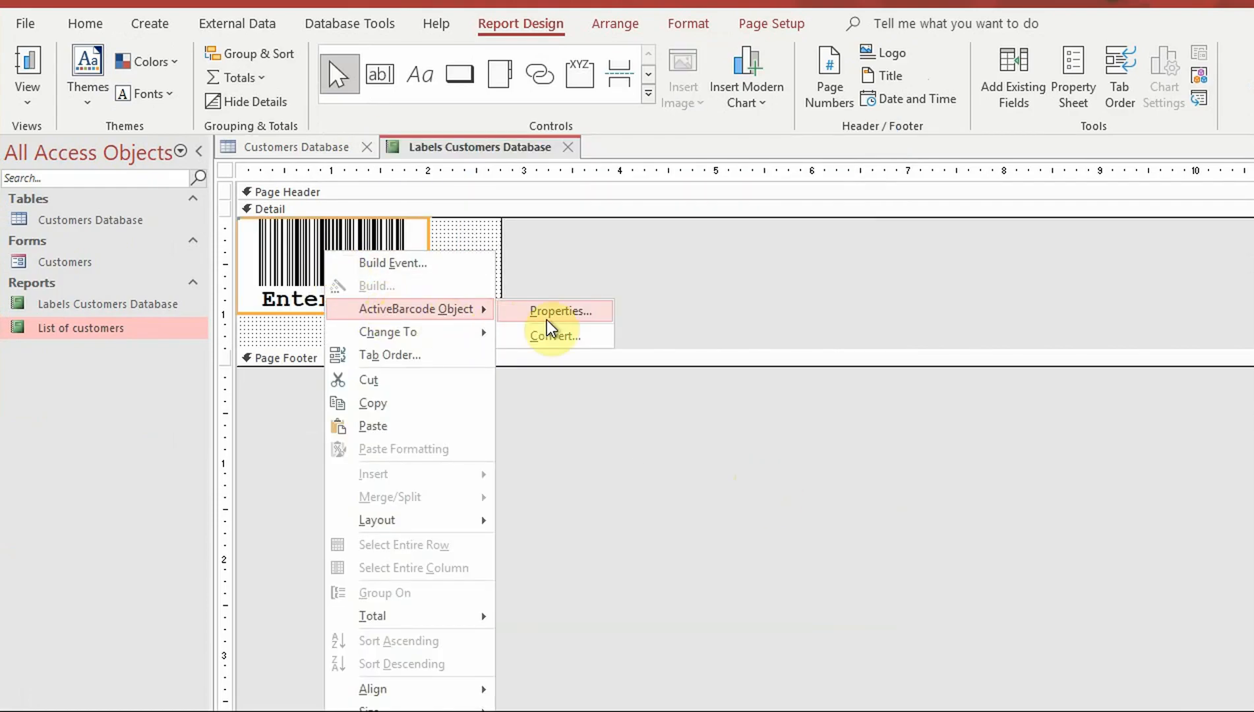
click(561, 311)
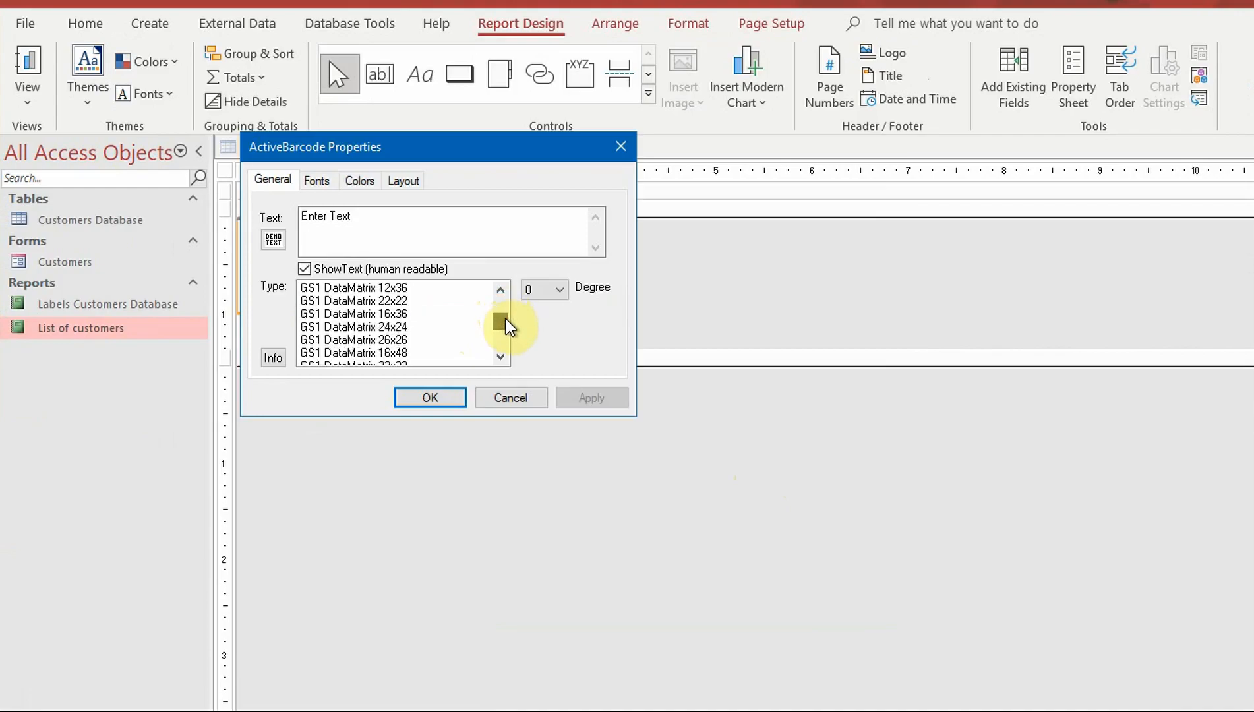
scroll(down, 3)
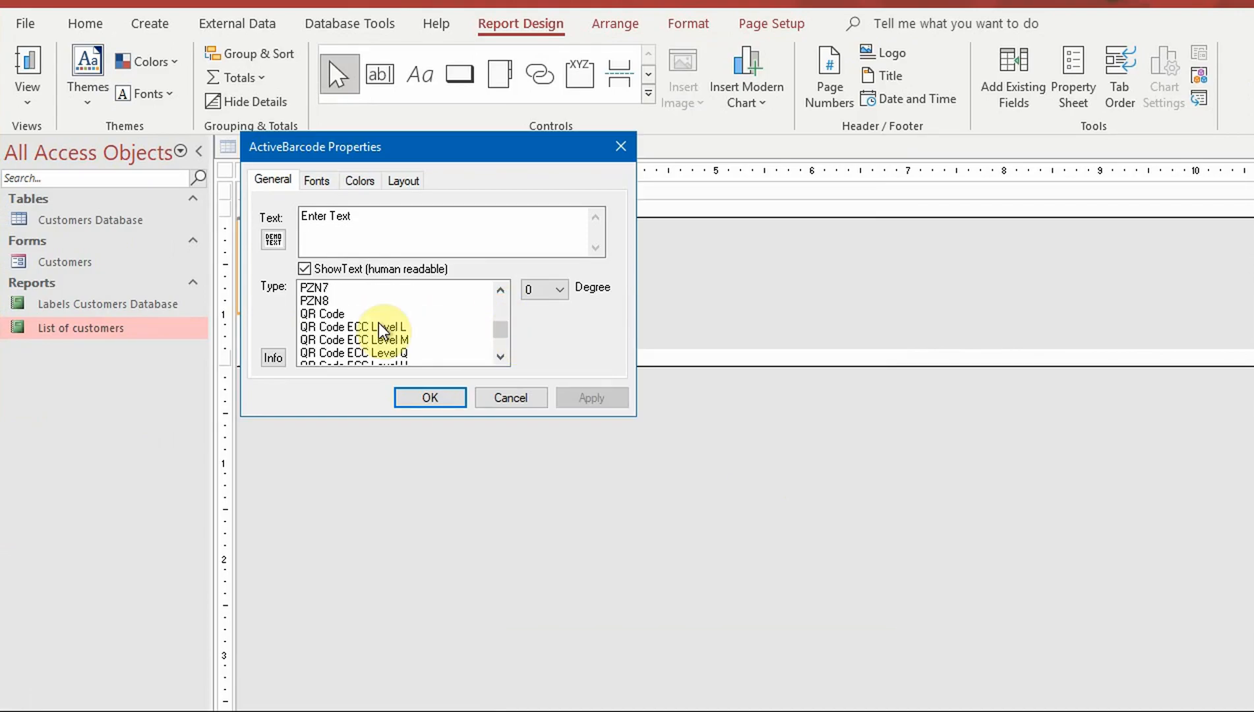
click(430, 397)
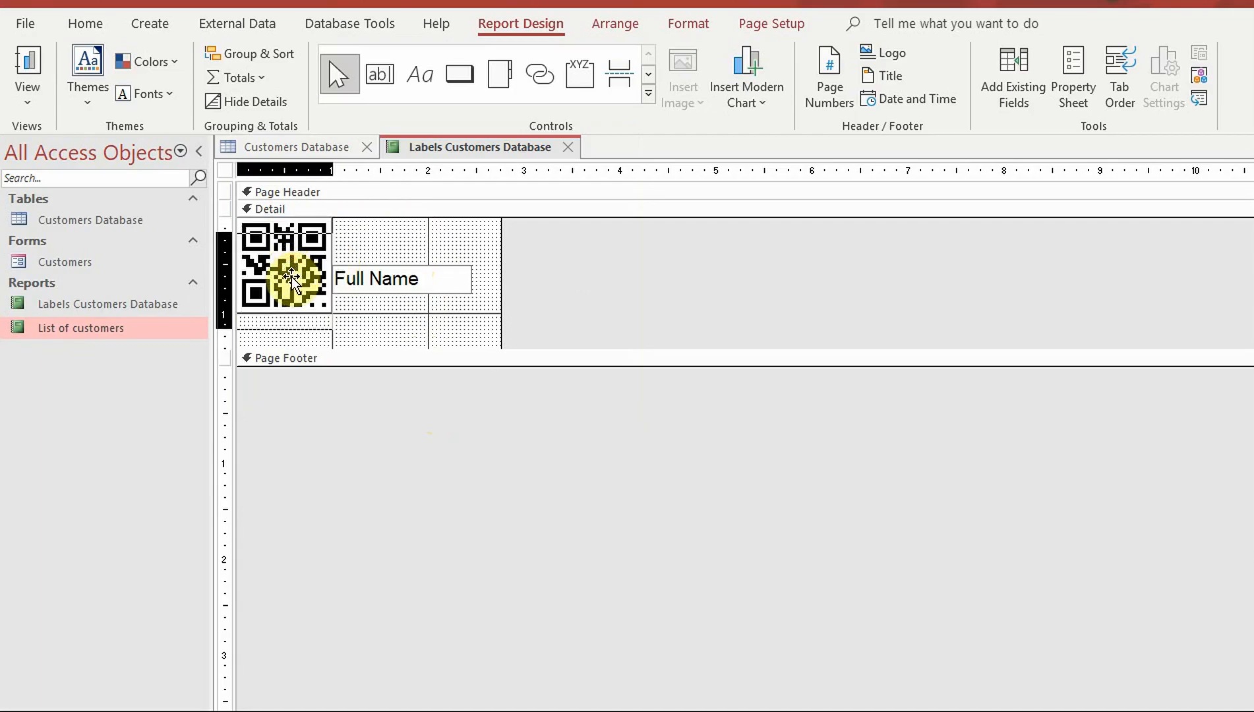
Step: Set the QR code's Control Source to Barcode content and open the labels in Print Preview
click(285, 279)
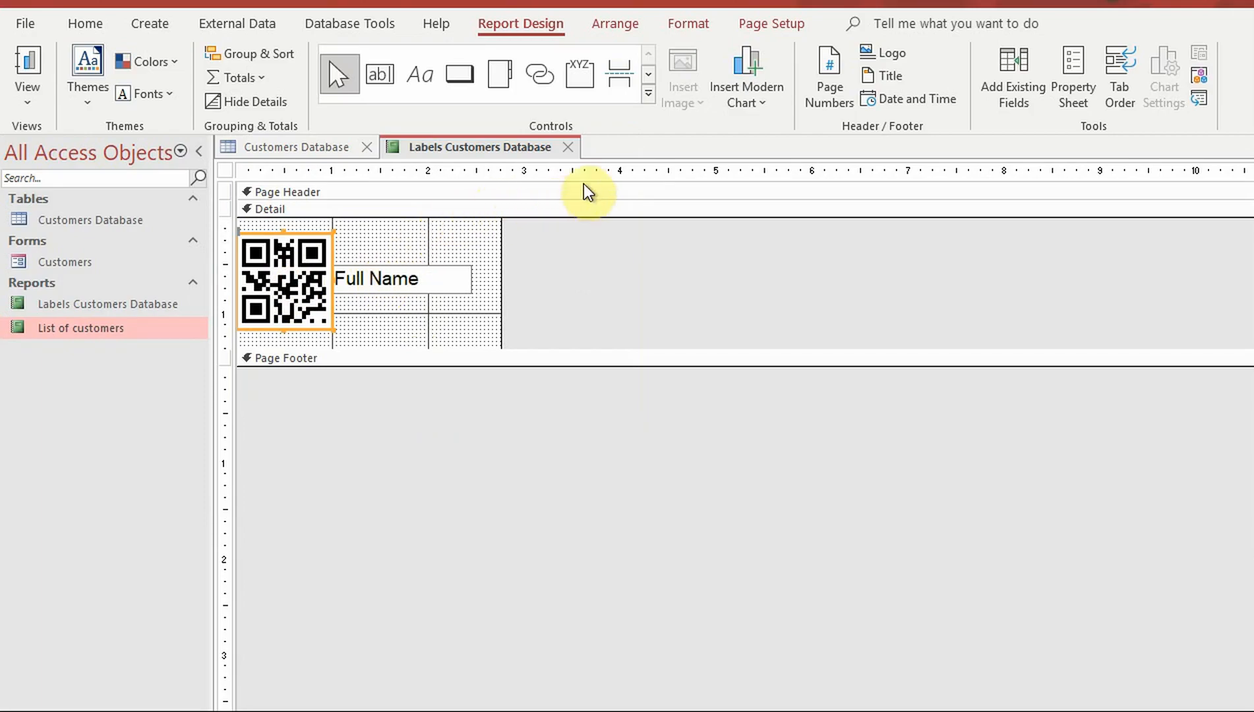
click(1072, 63)
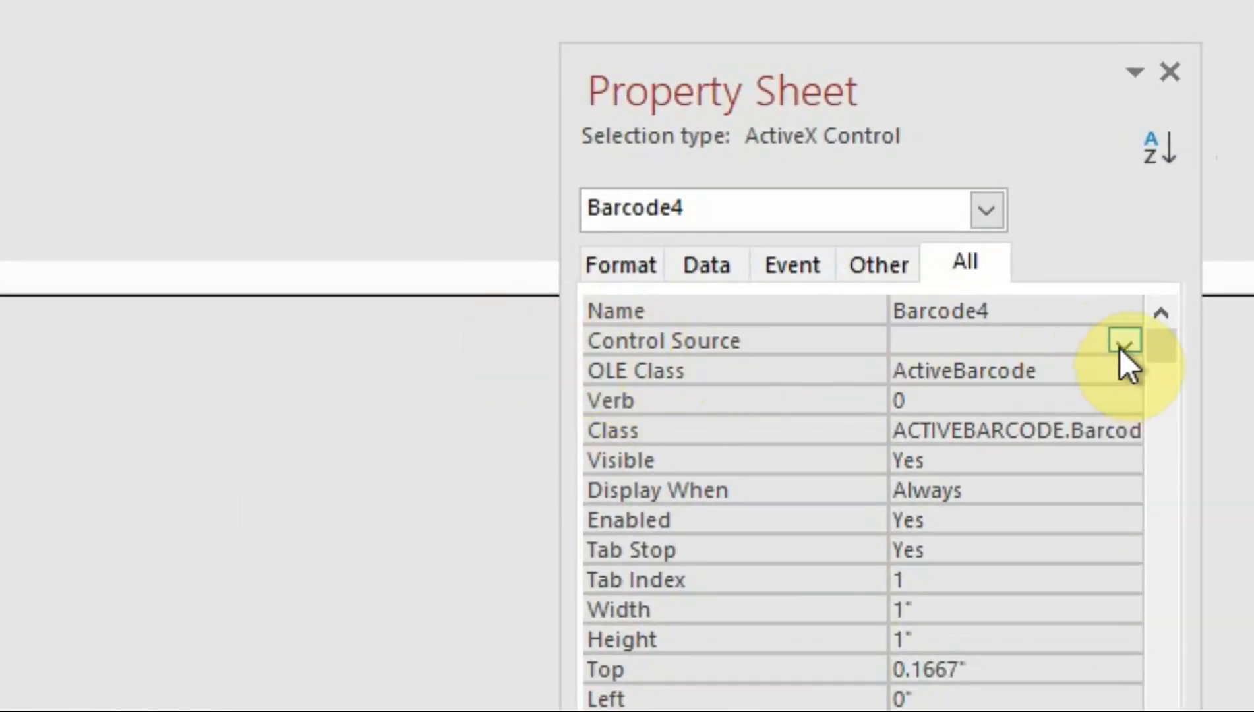
click(1125, 342)
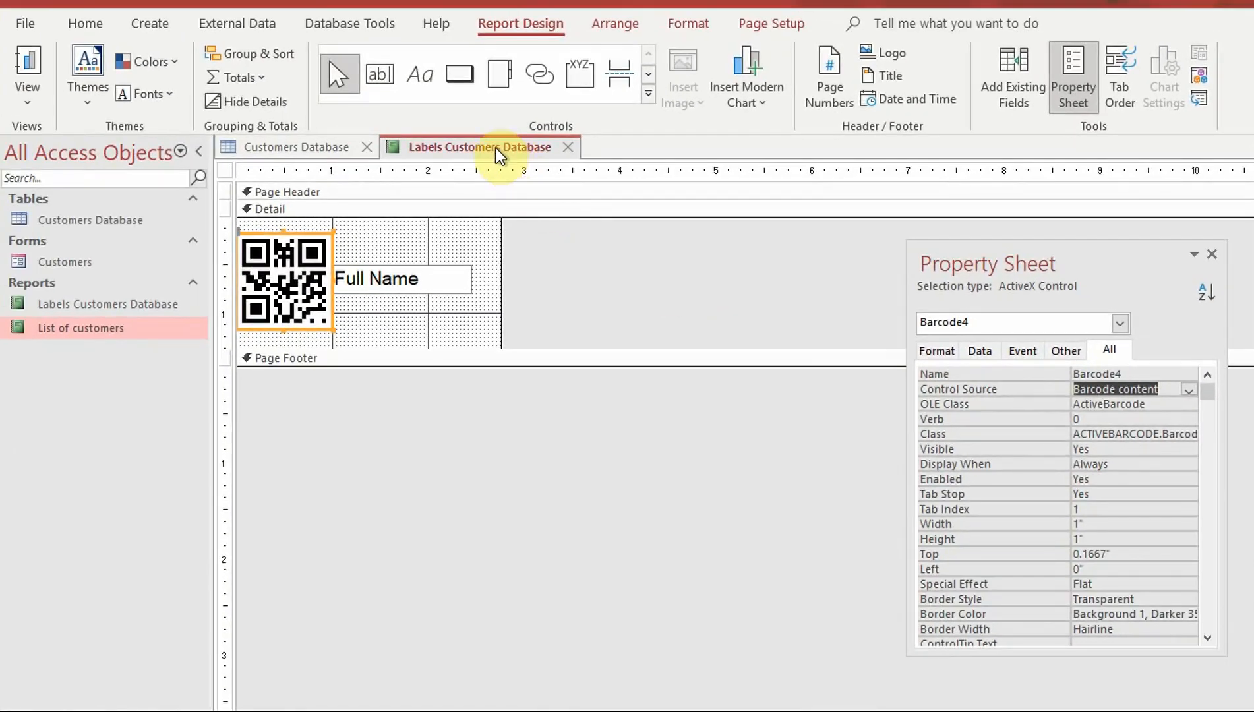
right_click(496, 147)
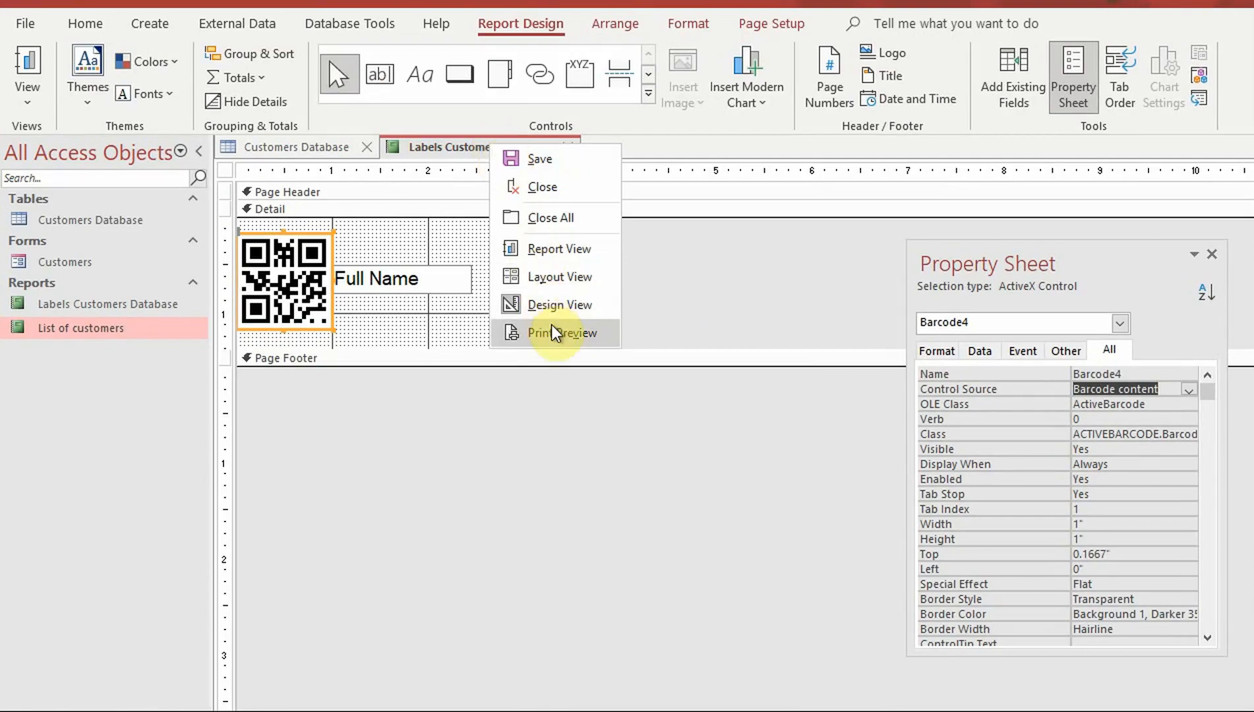
click(565, 332)
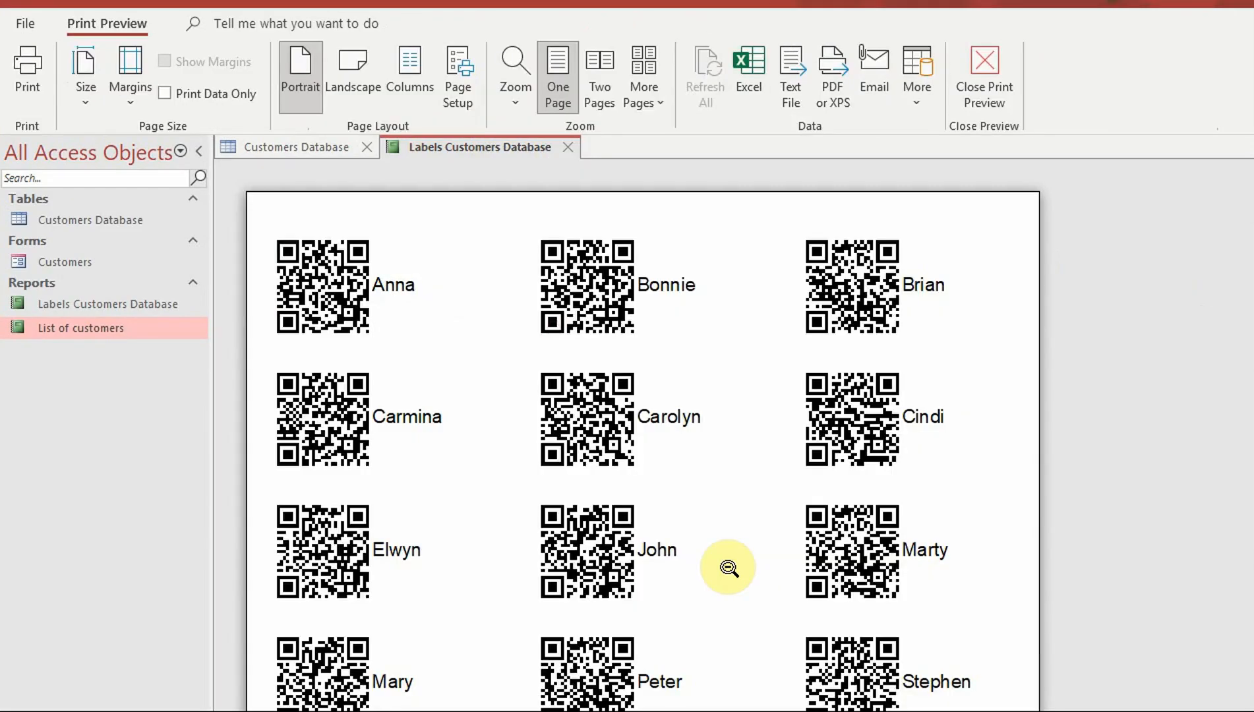